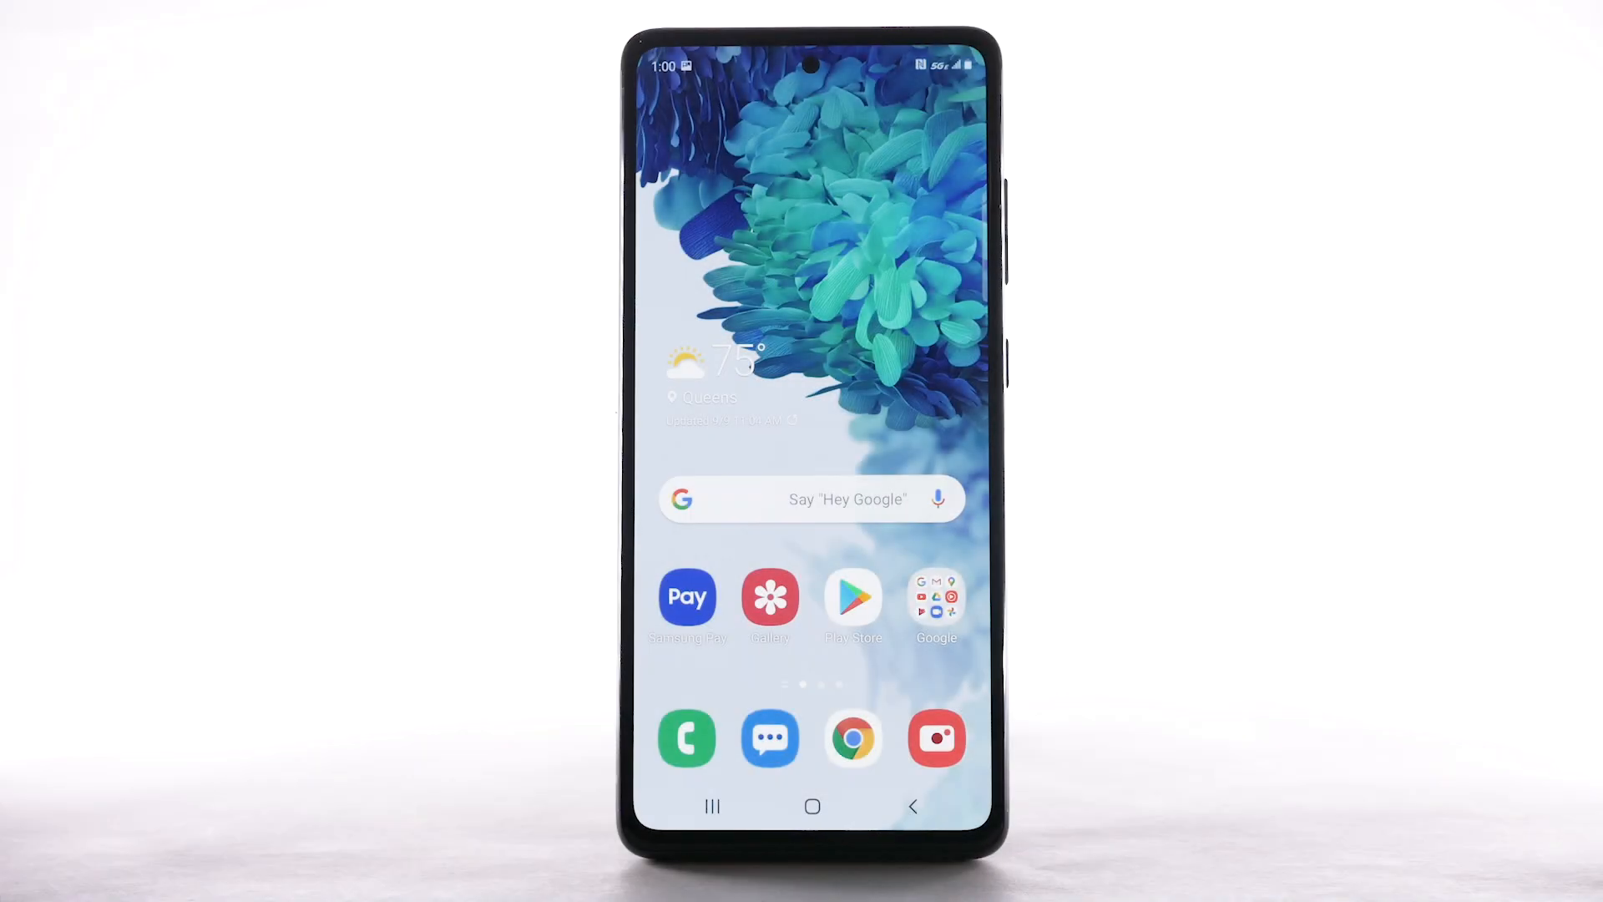
Step: Complete Visual Voicemail setup via Continue and OK, returning to the dialer with one new voicemail
left_click(687, 736)
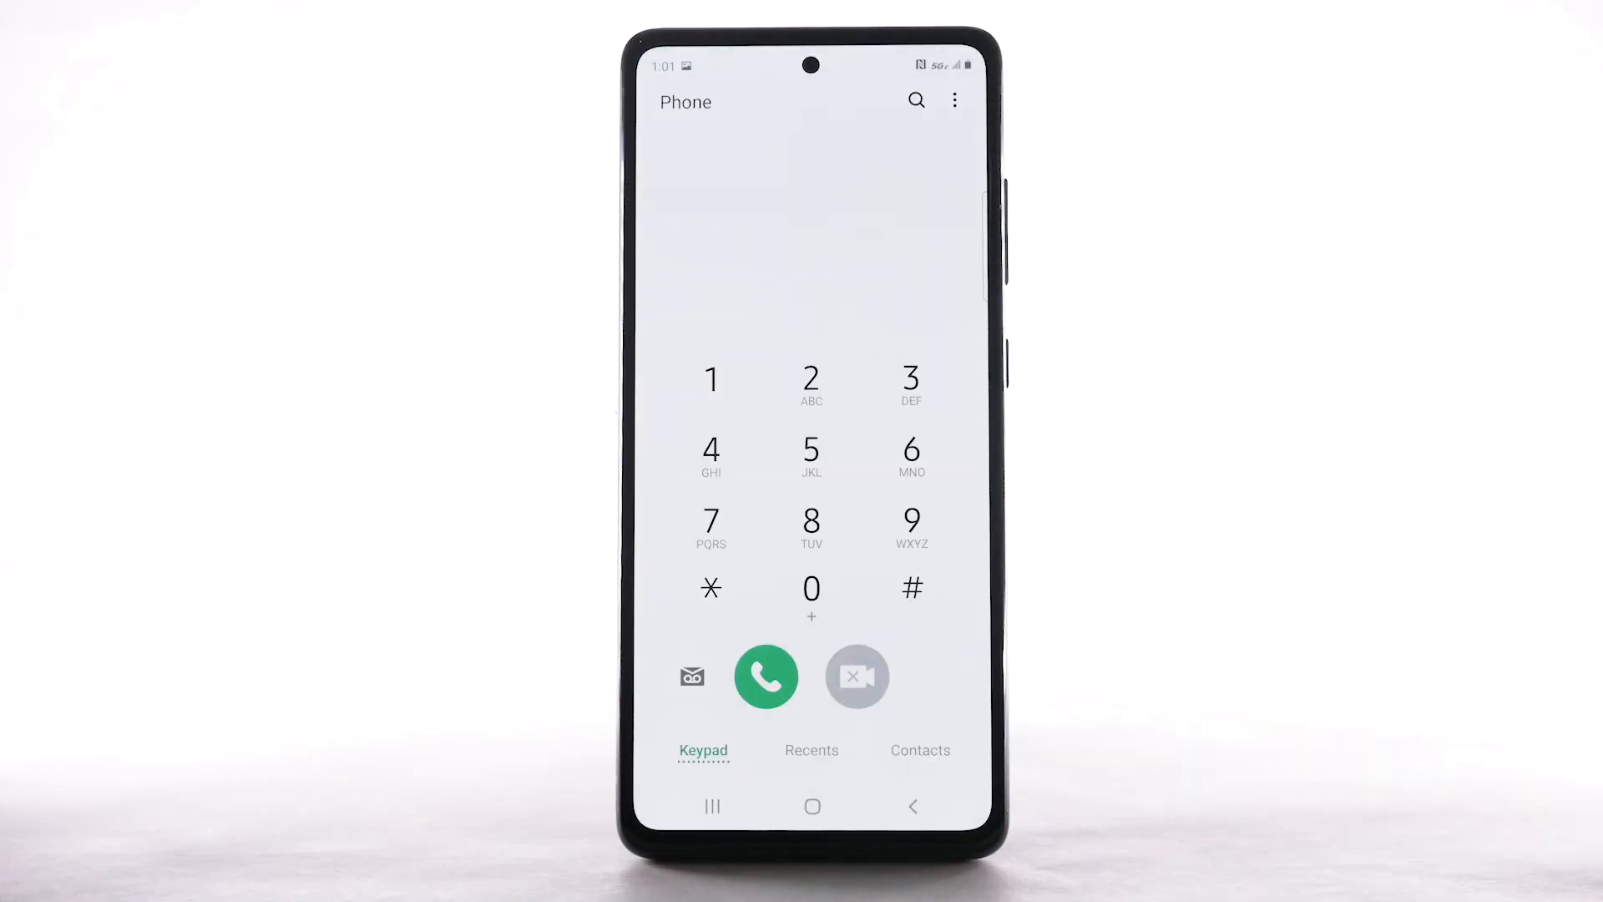
left_click(692, 676)
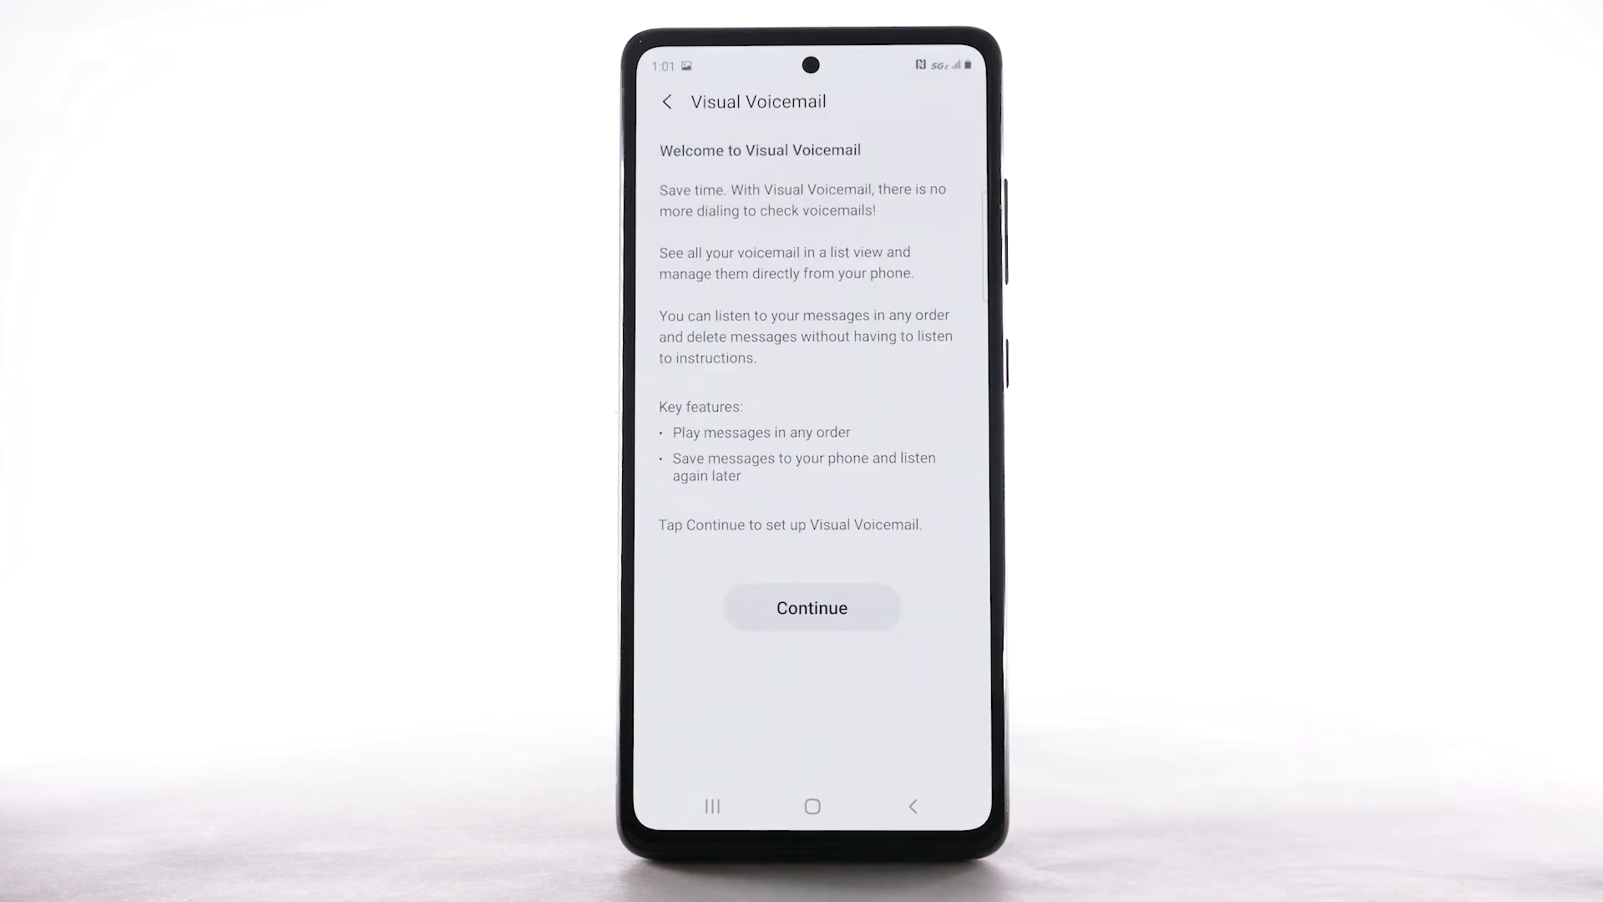
left_click(812, 608)
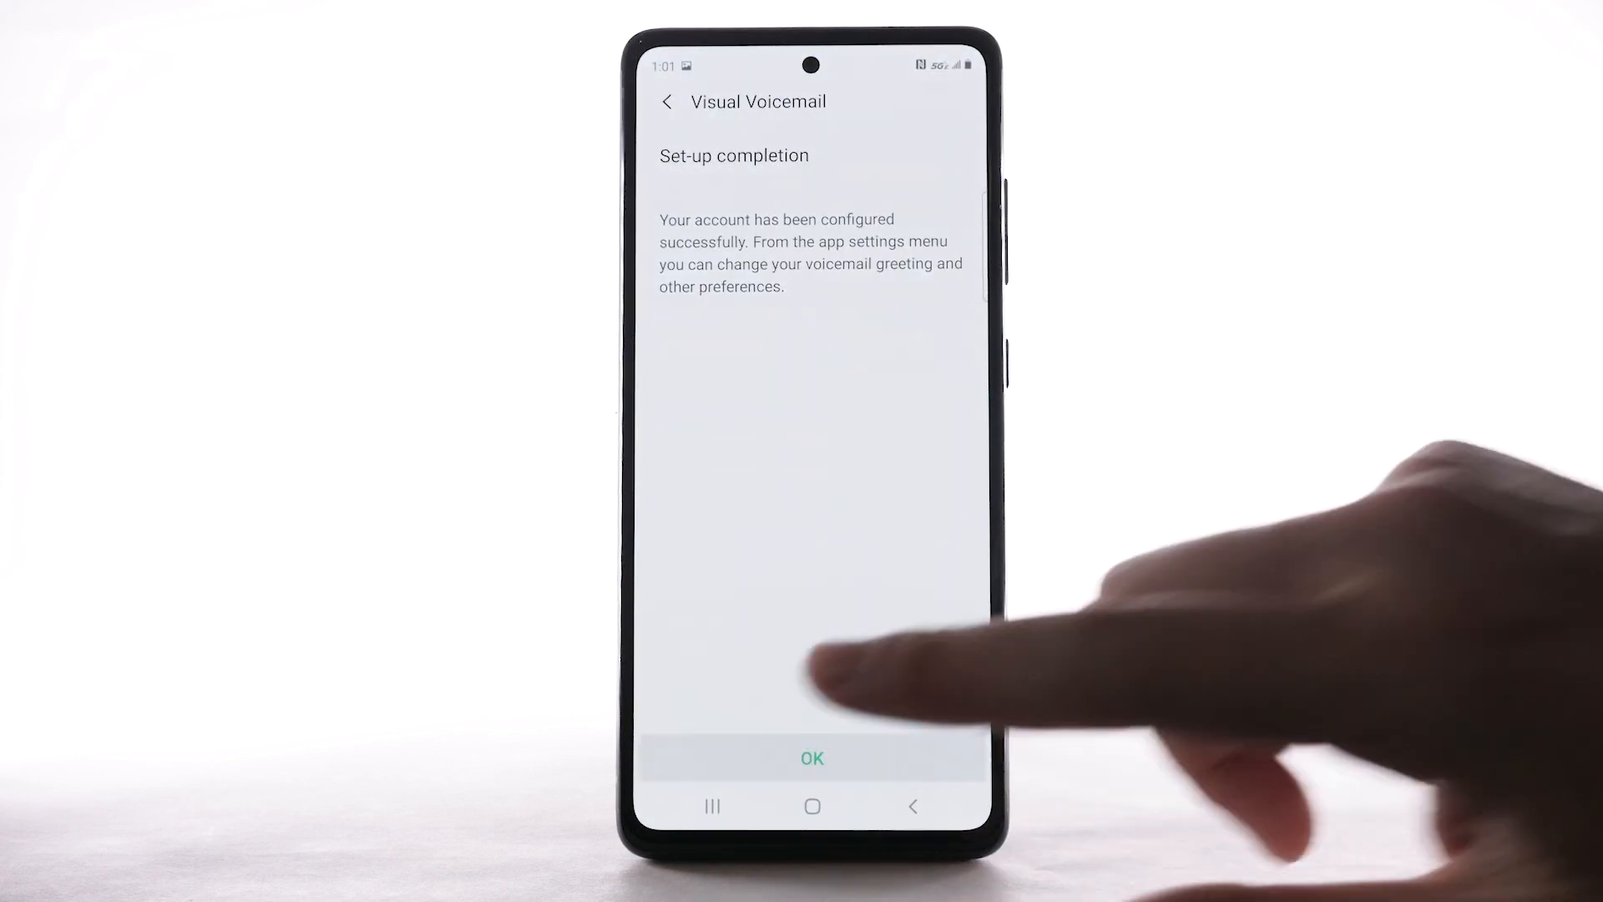
left_click(812, 758)
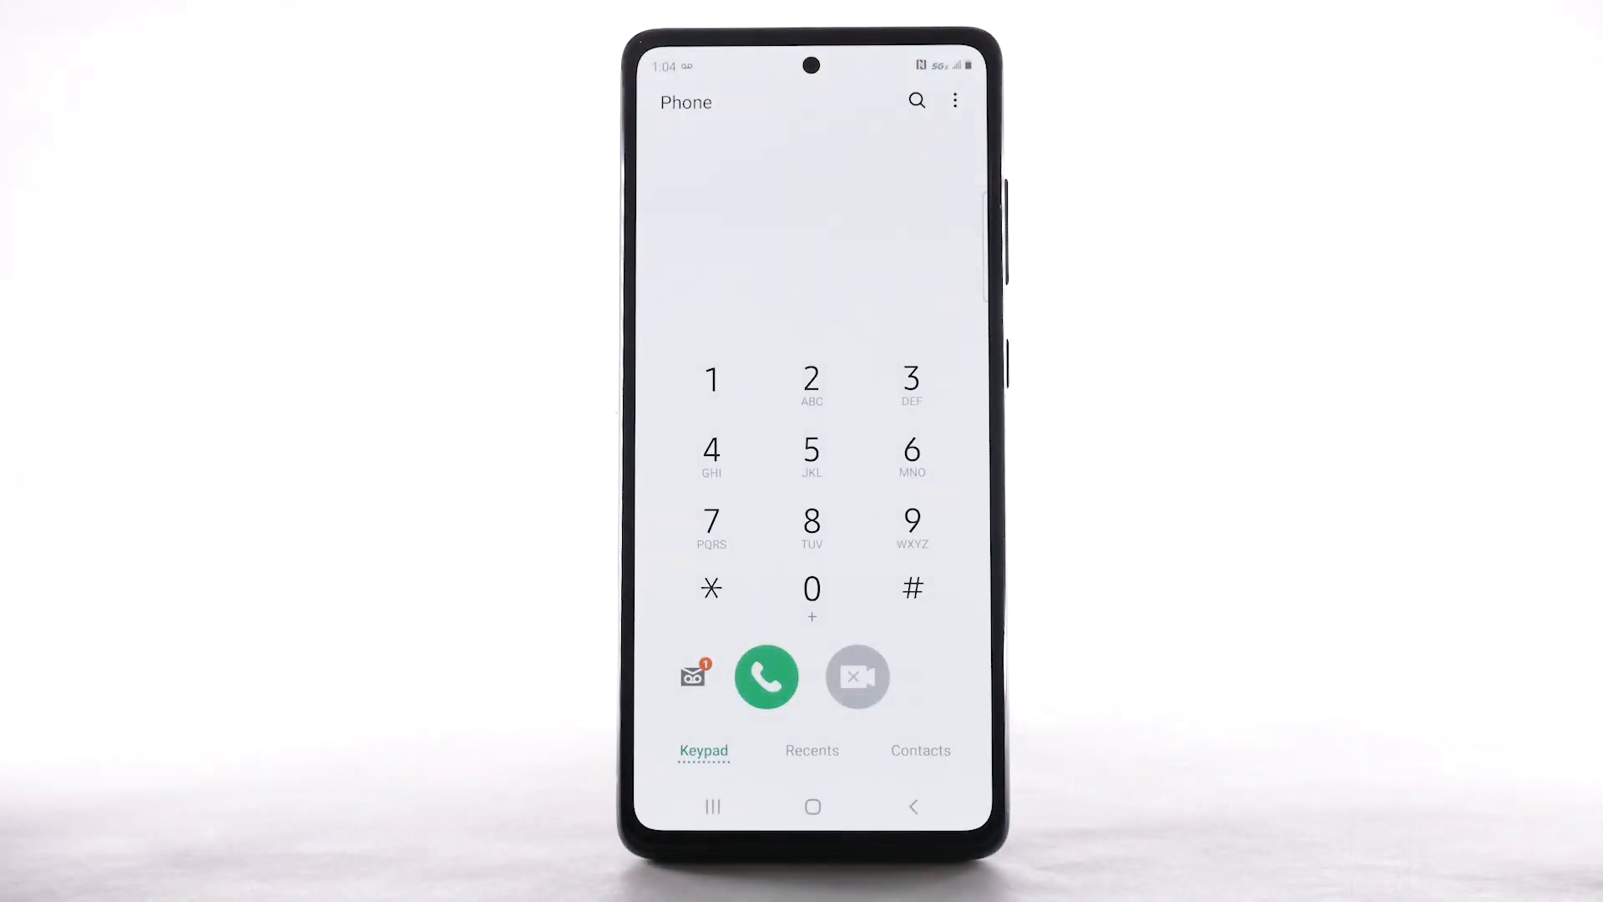
Step: Open the voicemail inbox and expand Daniel's 32-second message
left_click(712, 379)
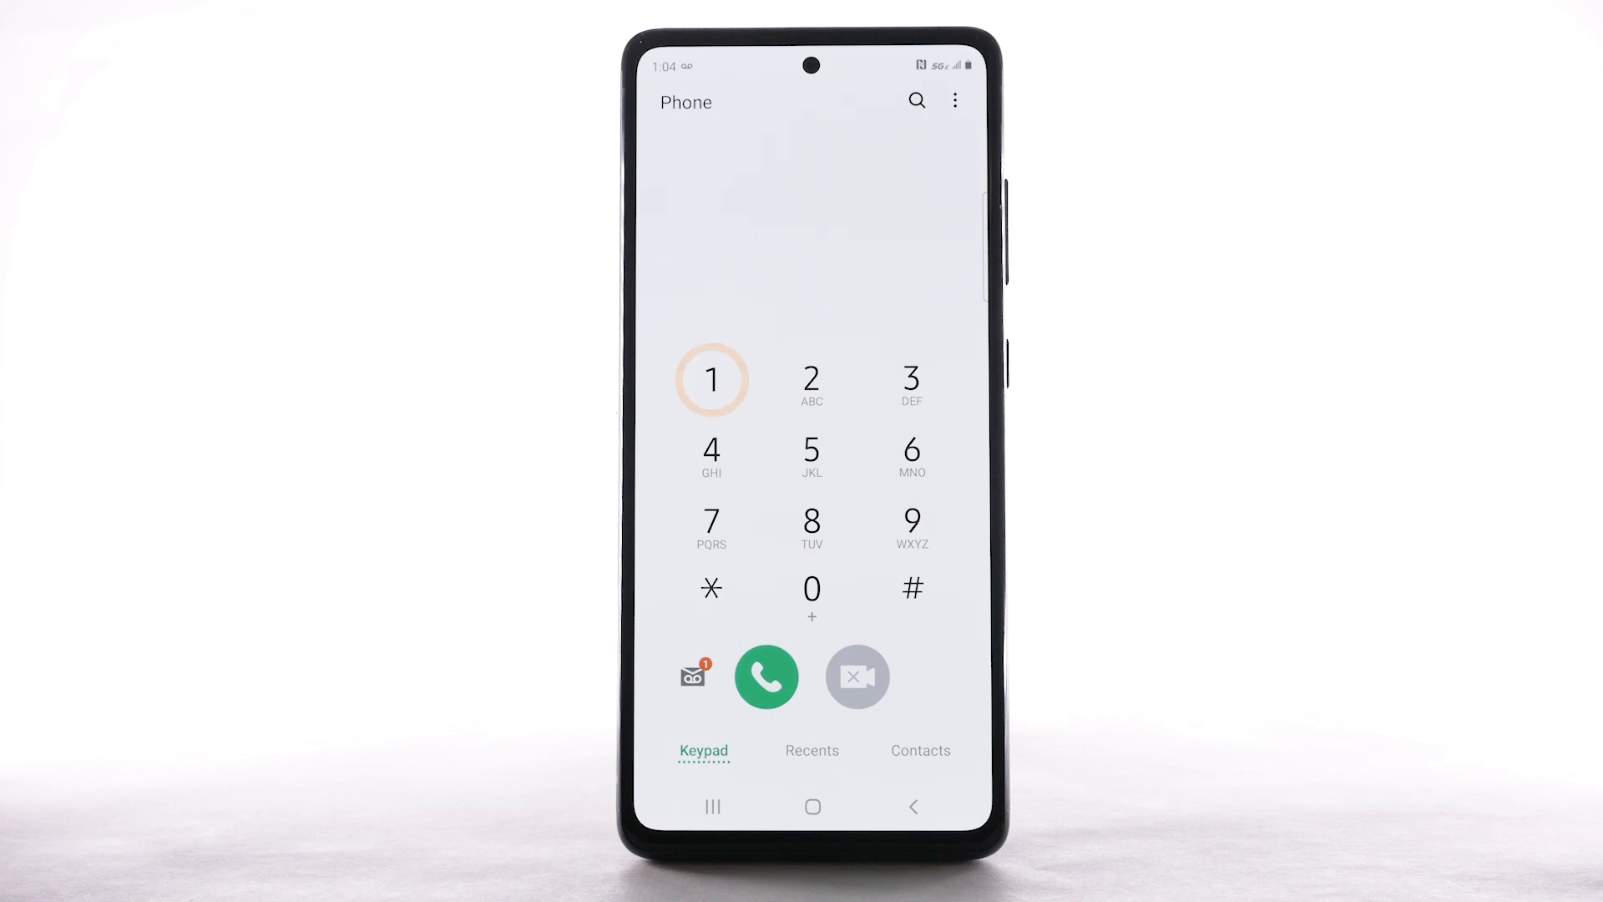
left_click(711, 379)
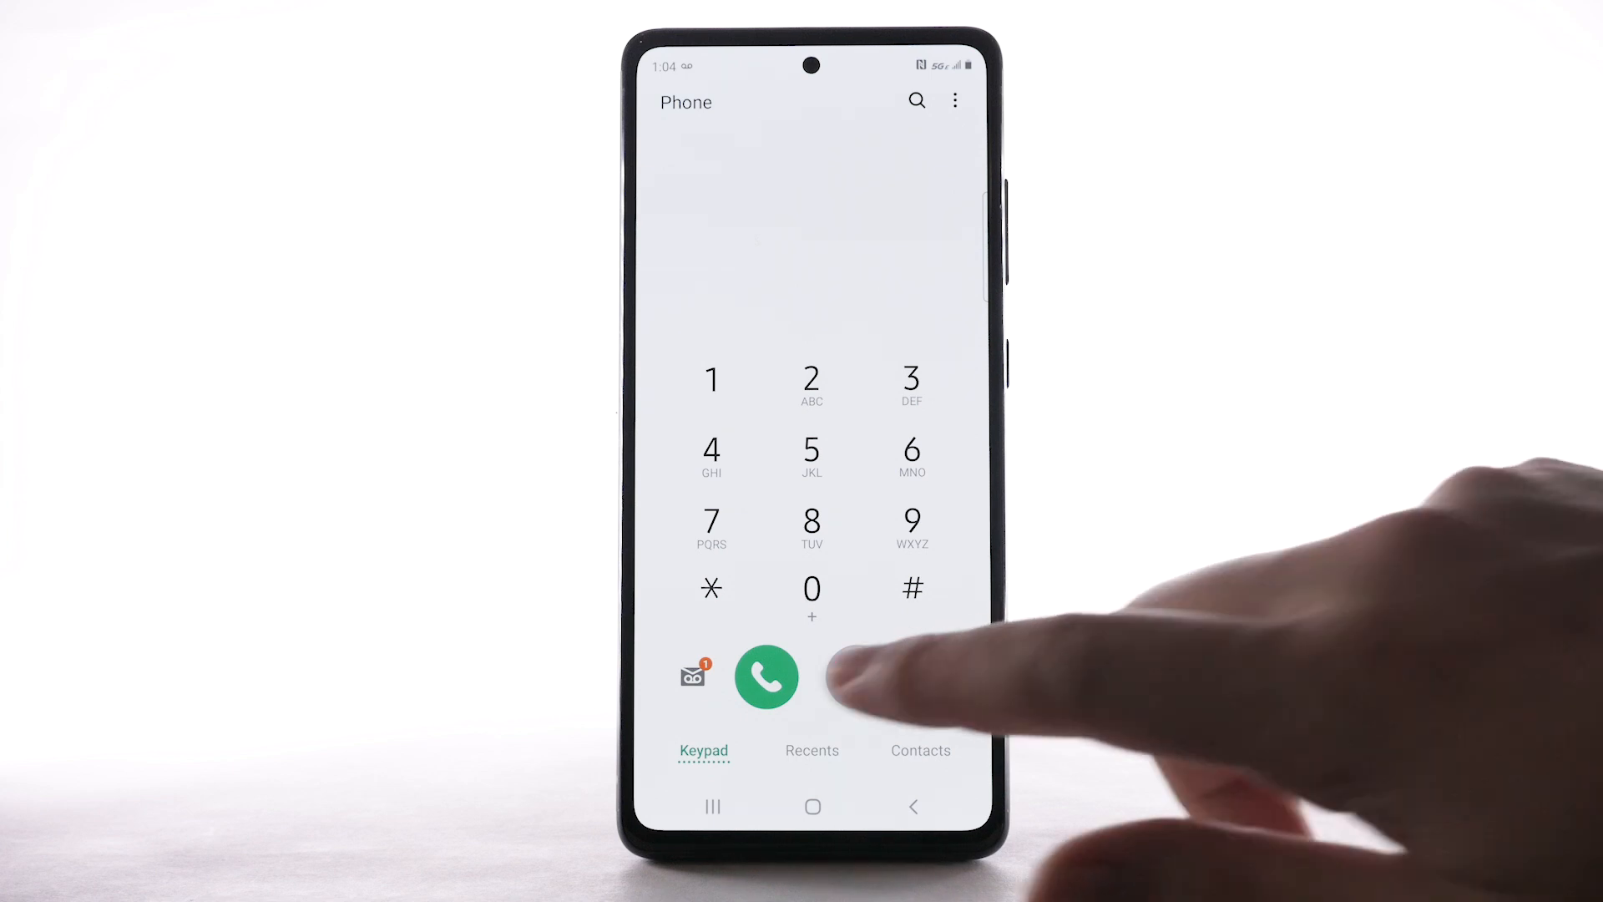
left_click(693, 677)
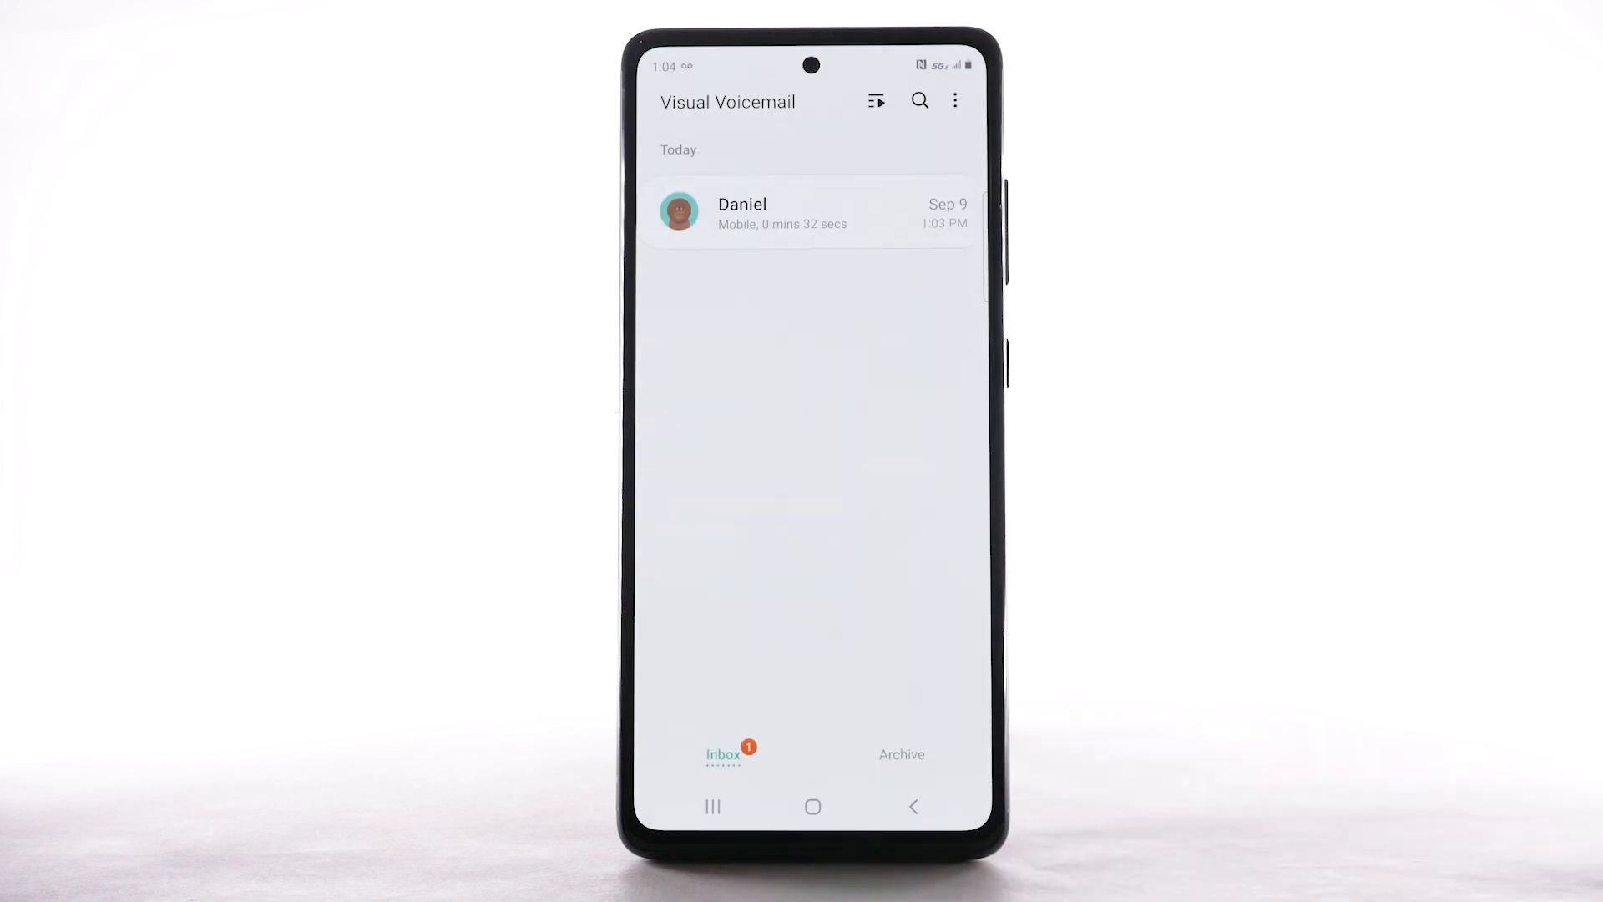
left_click(808, 212)
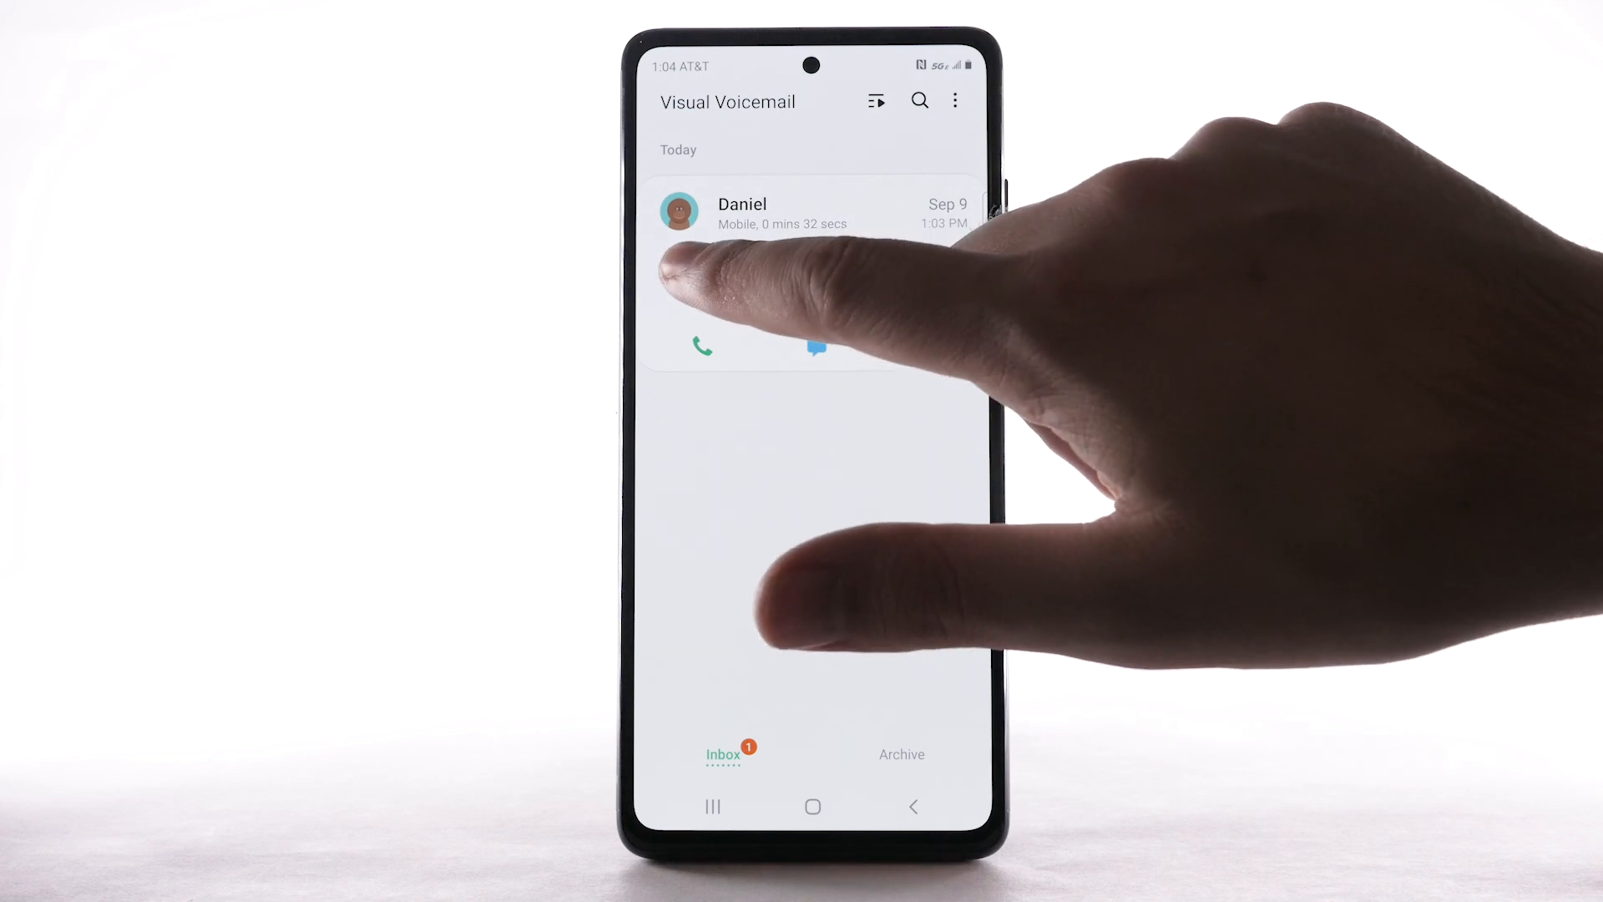
Step: Play, pause and resume the message, then request its deletion via the trash icon
left_click(809, 212)
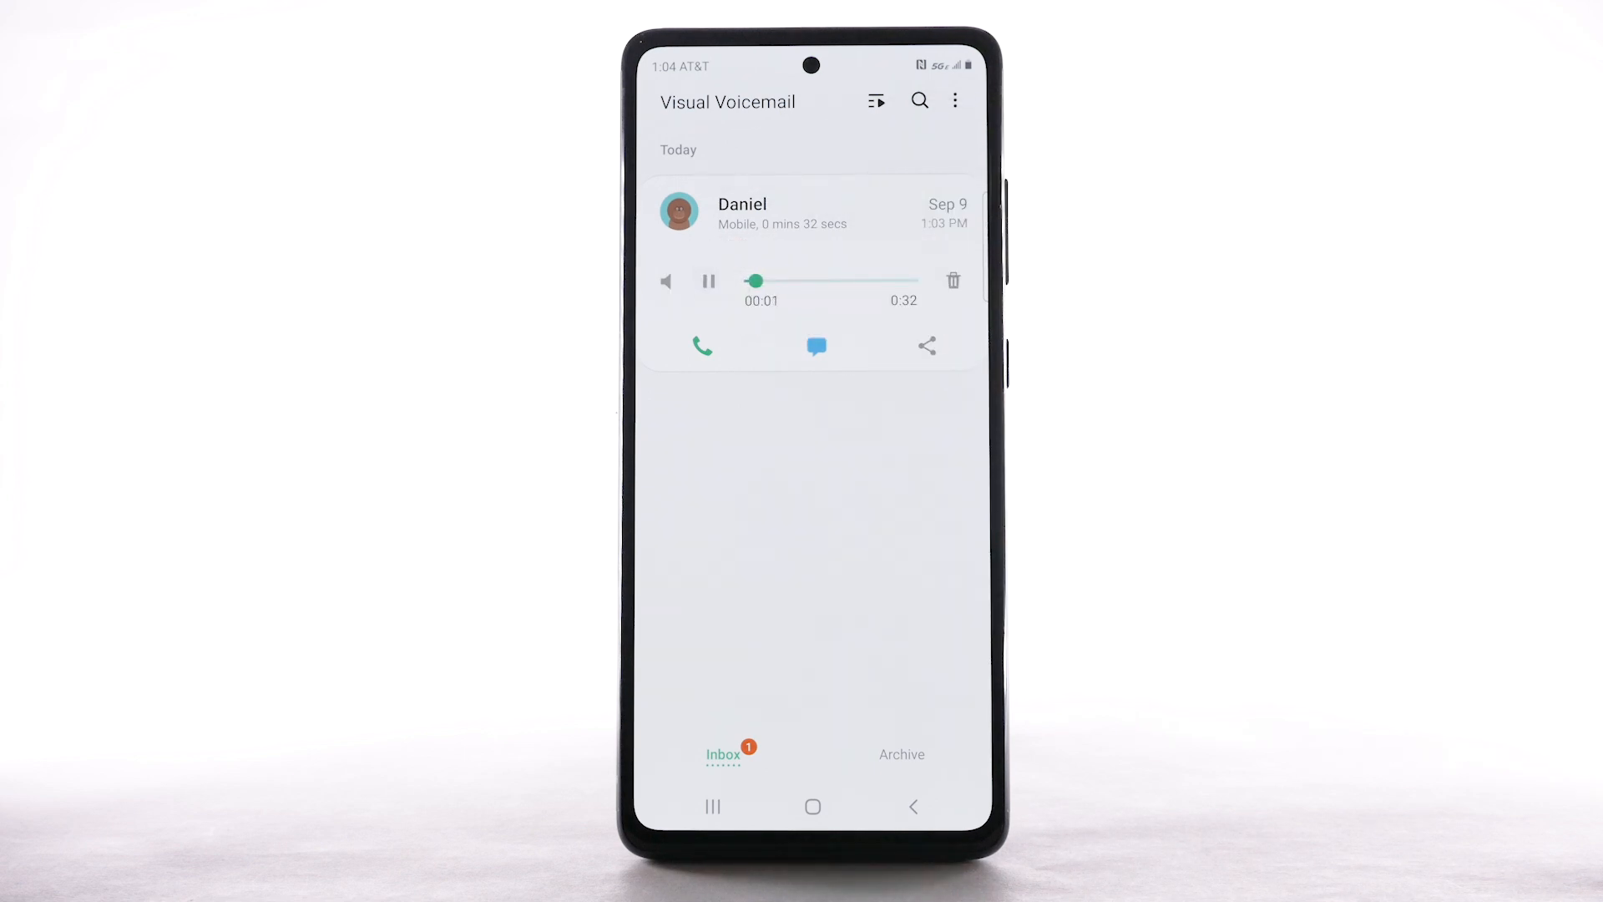
left_click(708, 280)
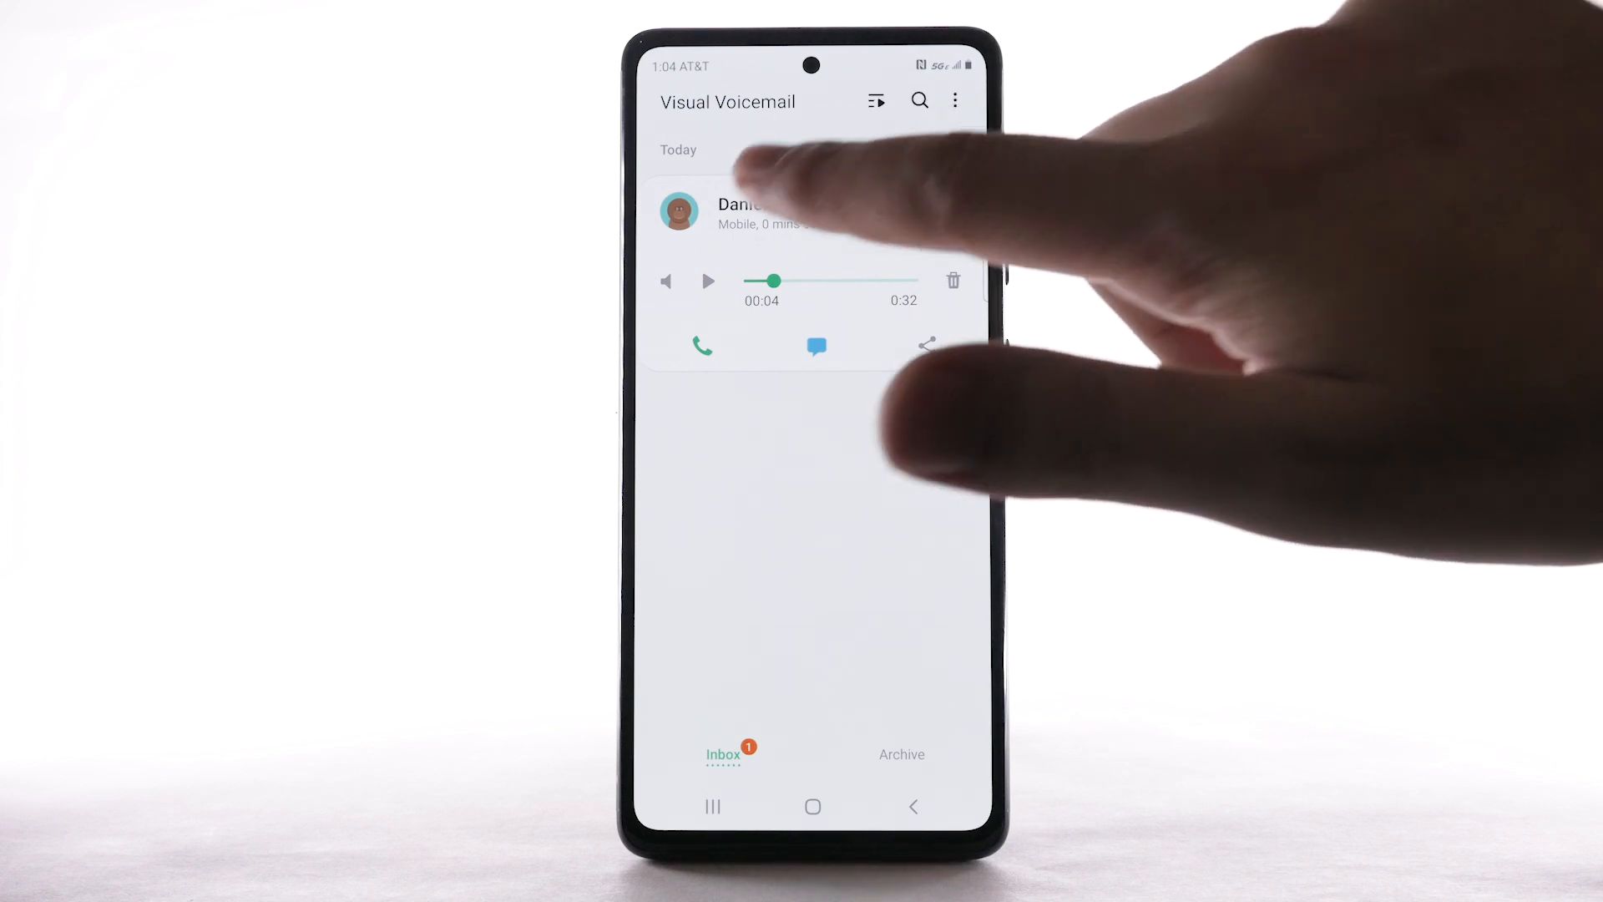
left_click(708, 280)
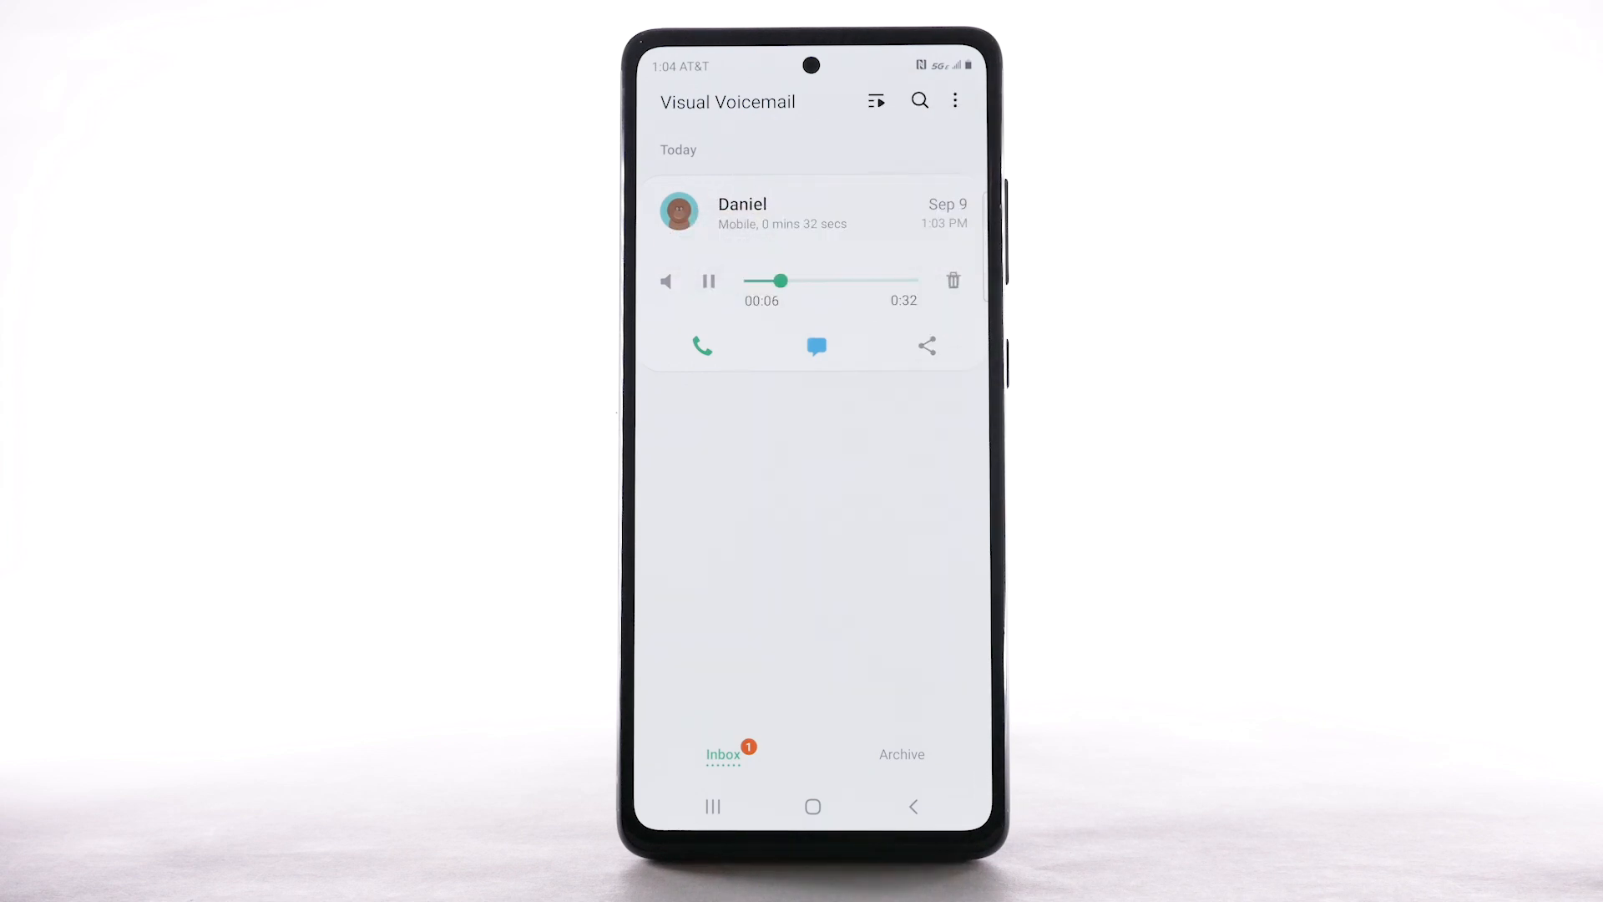
left_click(952, 280)
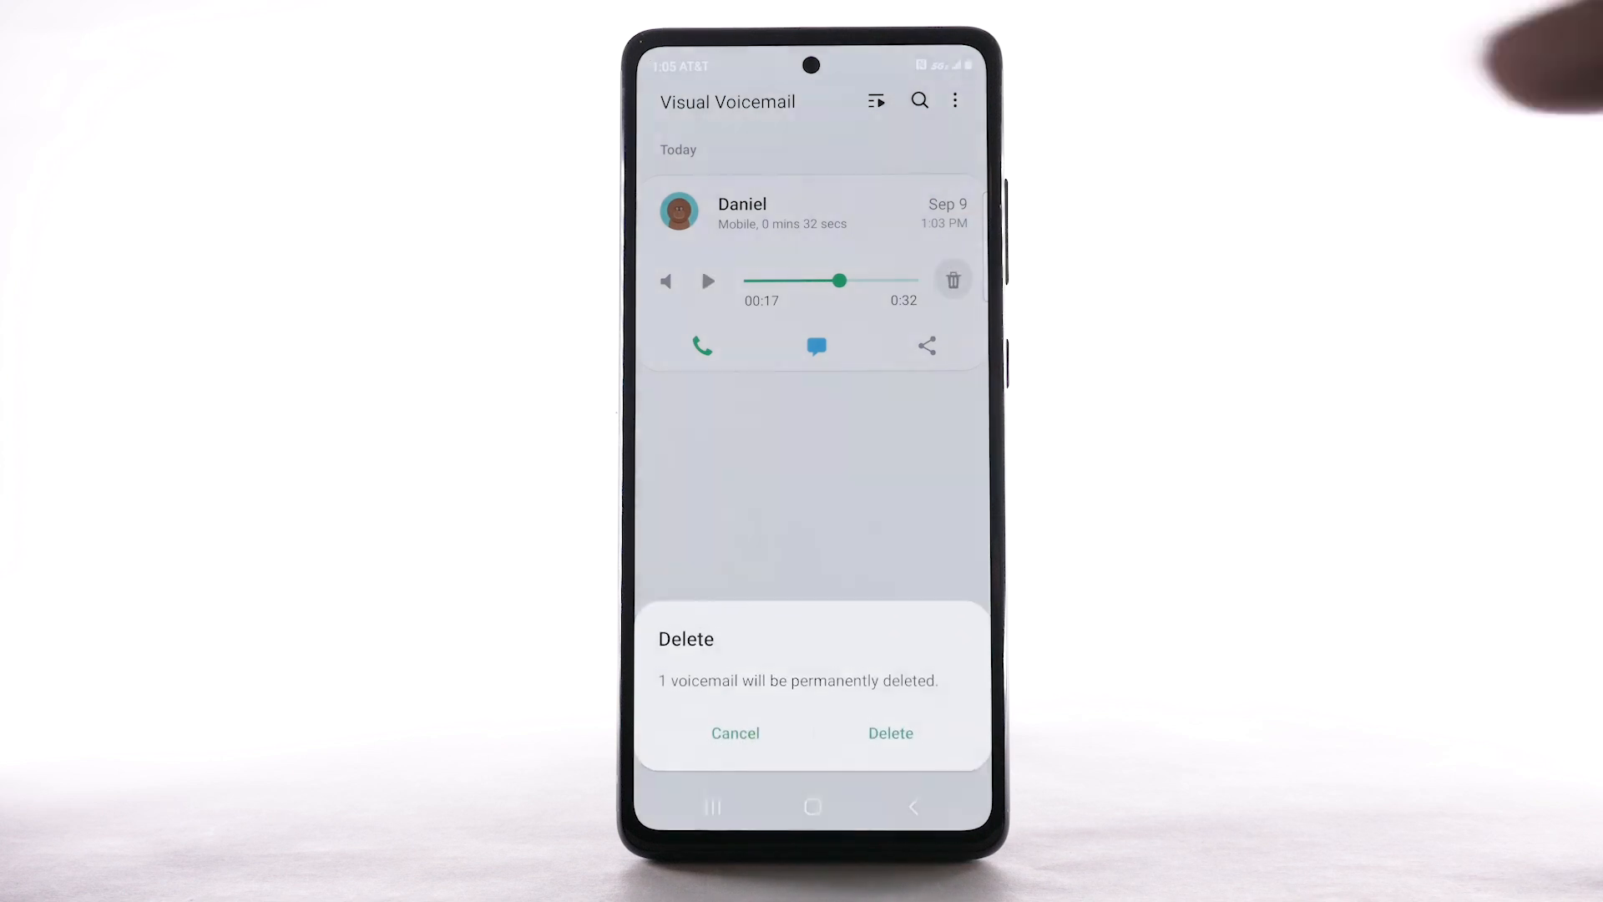
Step: Confirm deleting Daniel's voicemail, emptying the inbox, and bring up the three-dot options menu
left_click(890, 733)
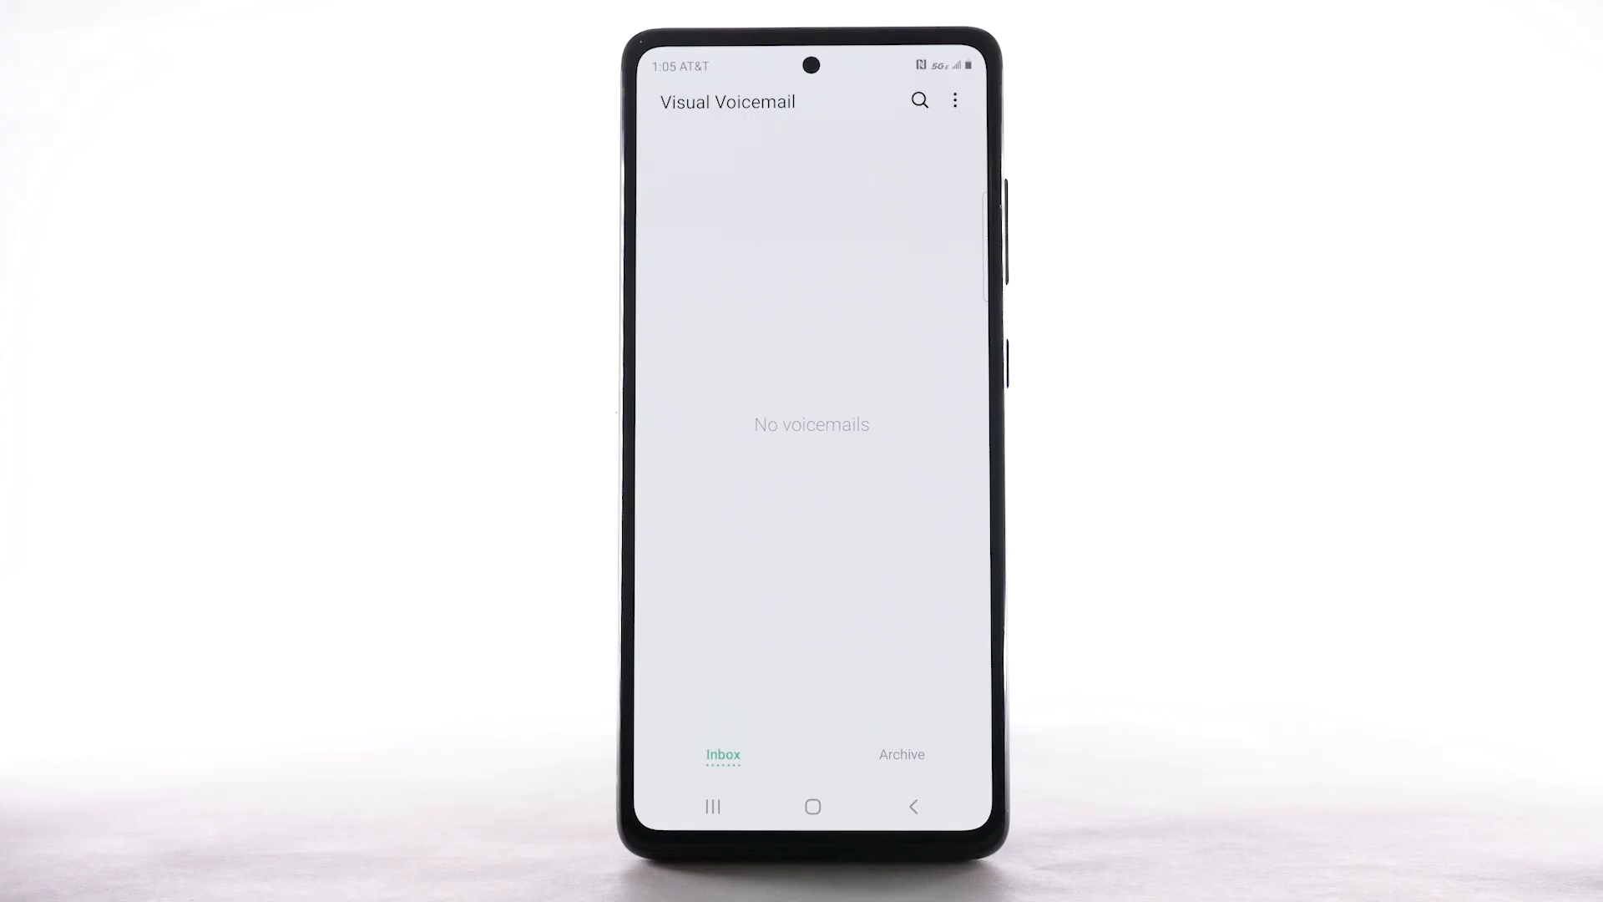
left_click(954, 100)
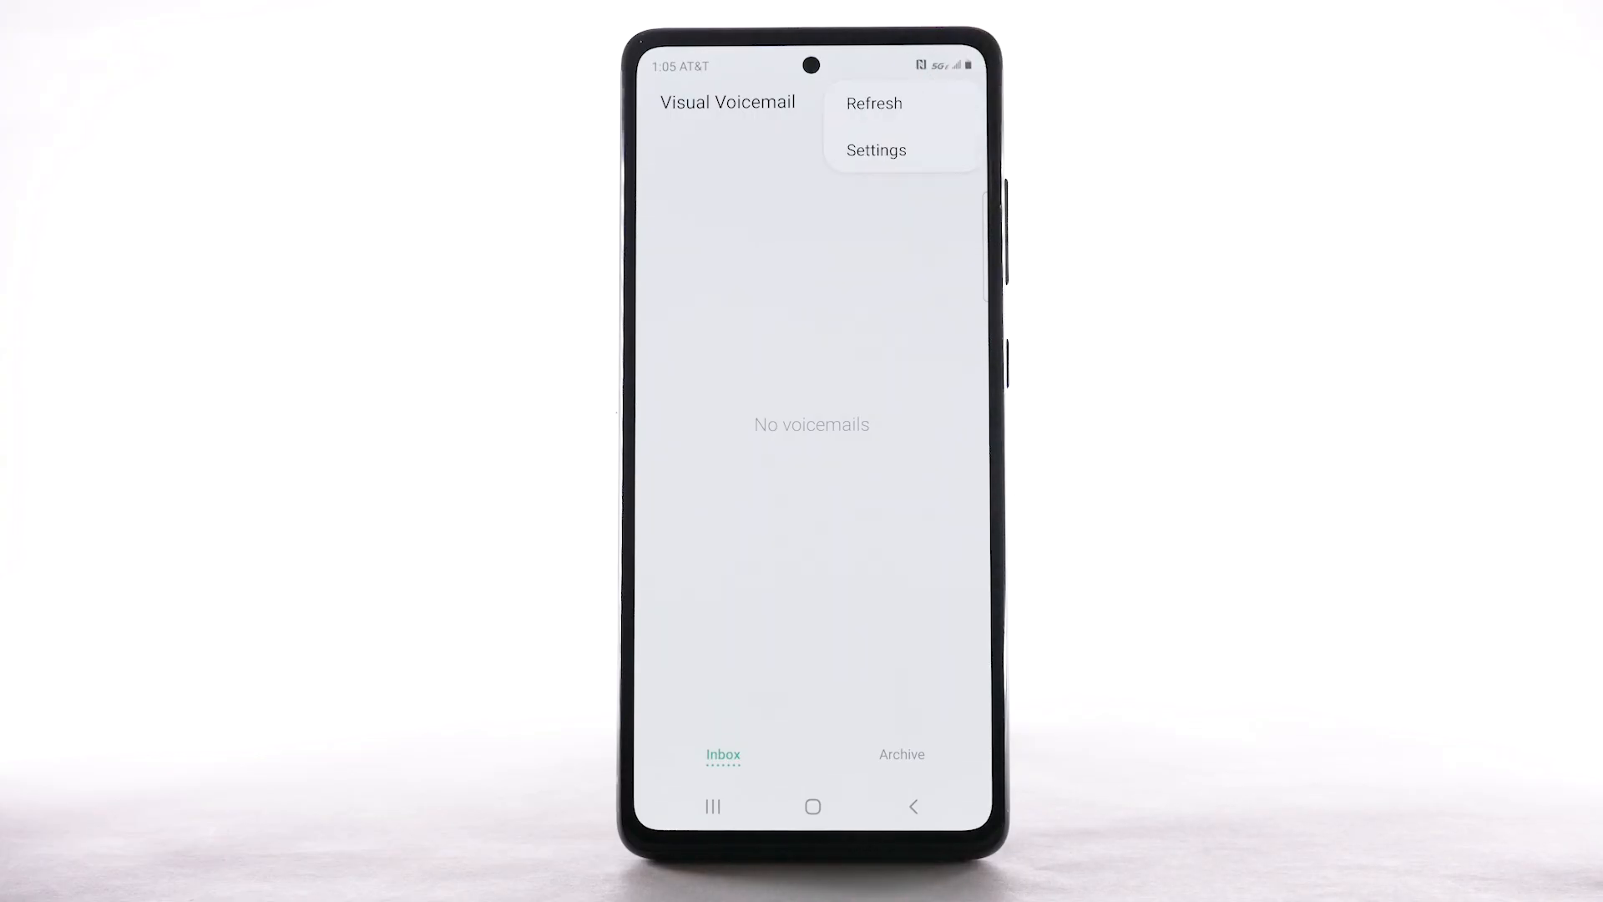
left_click(875, 150)
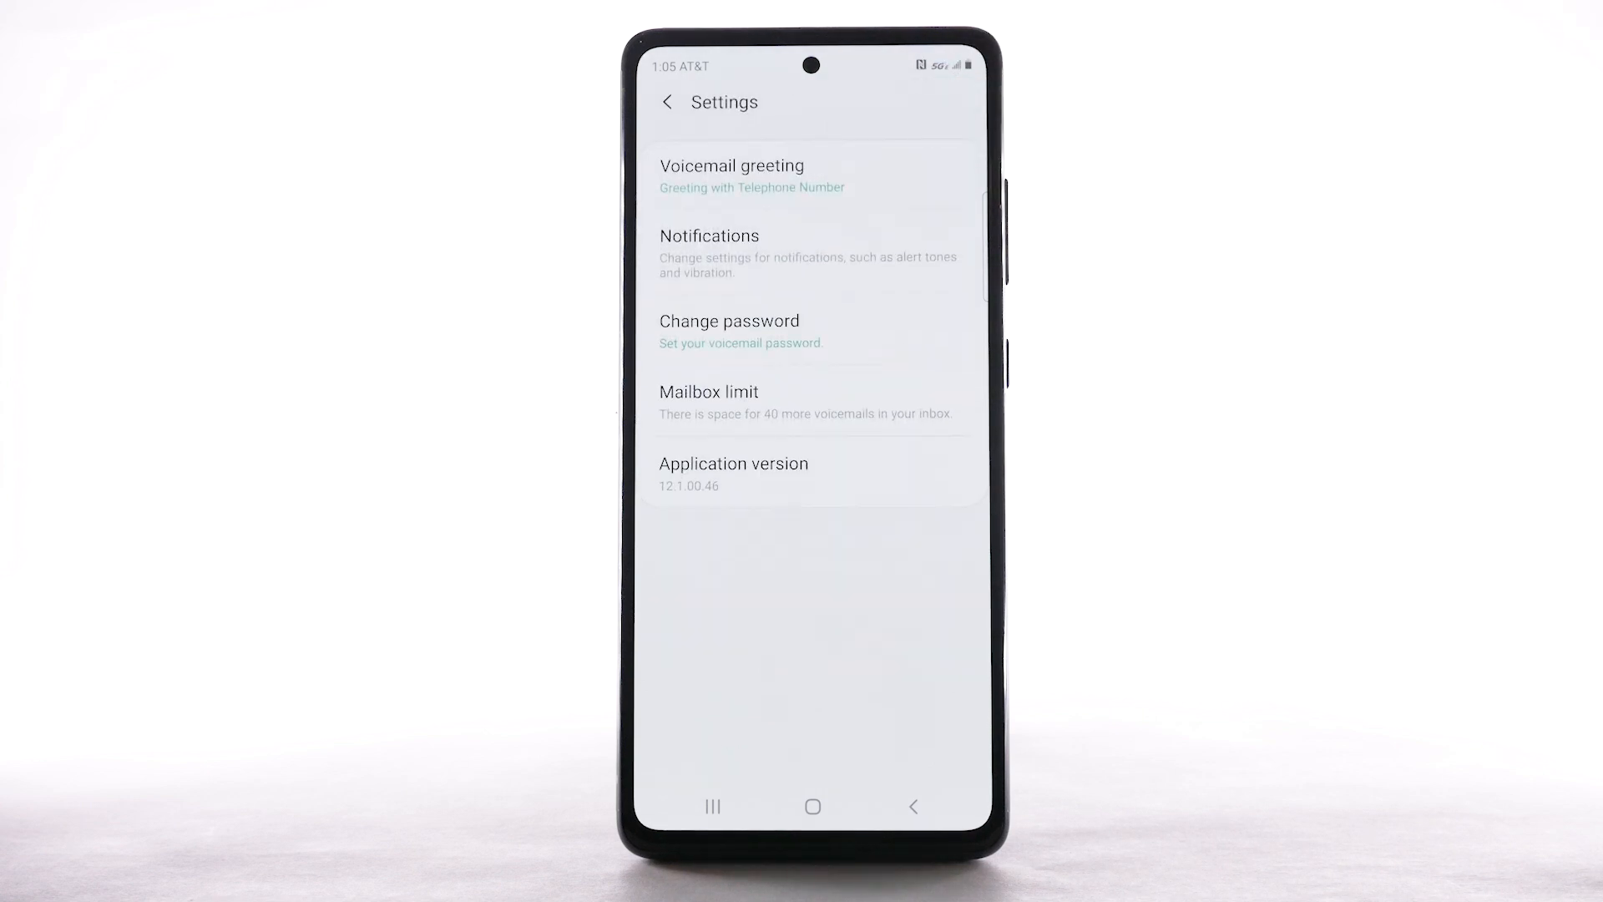
left_click(730, 321)
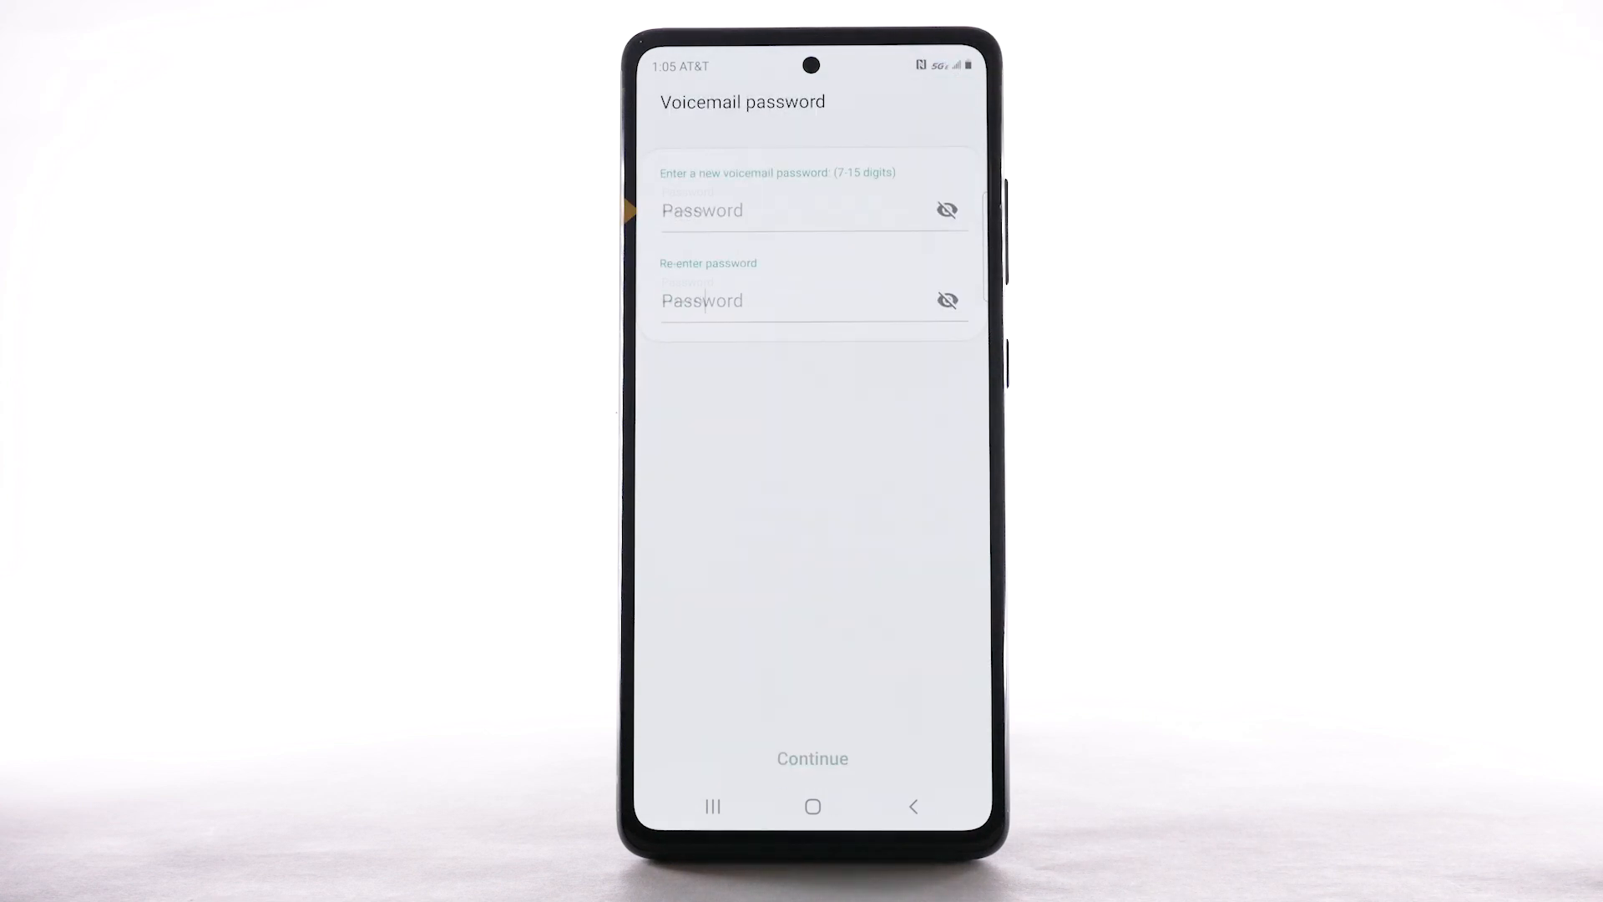
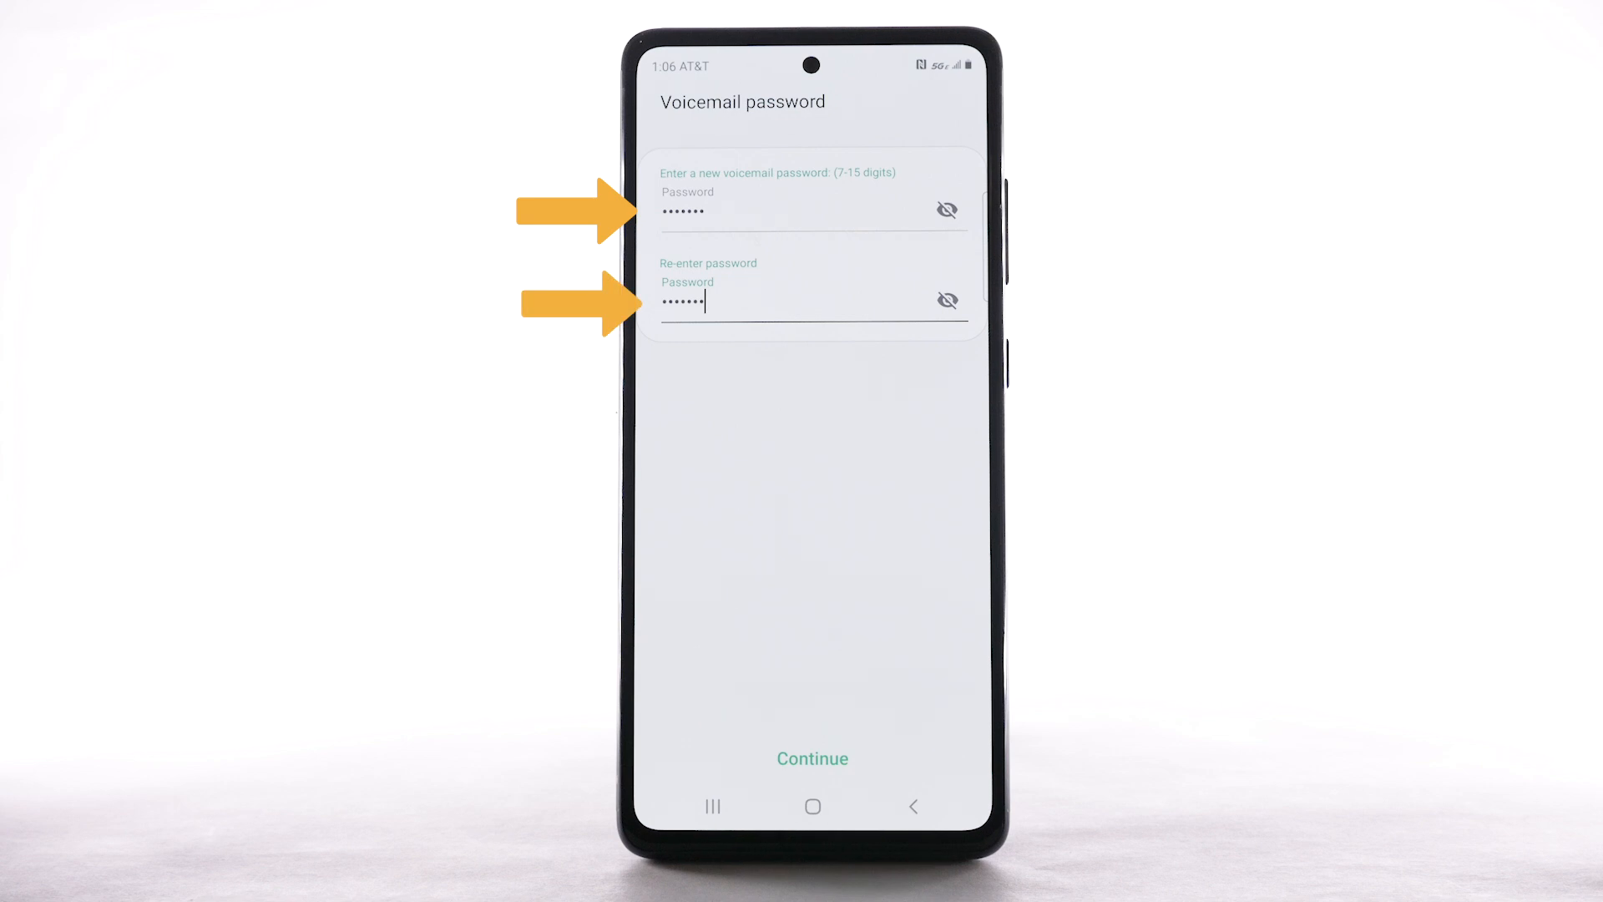
left_click(812, 759)
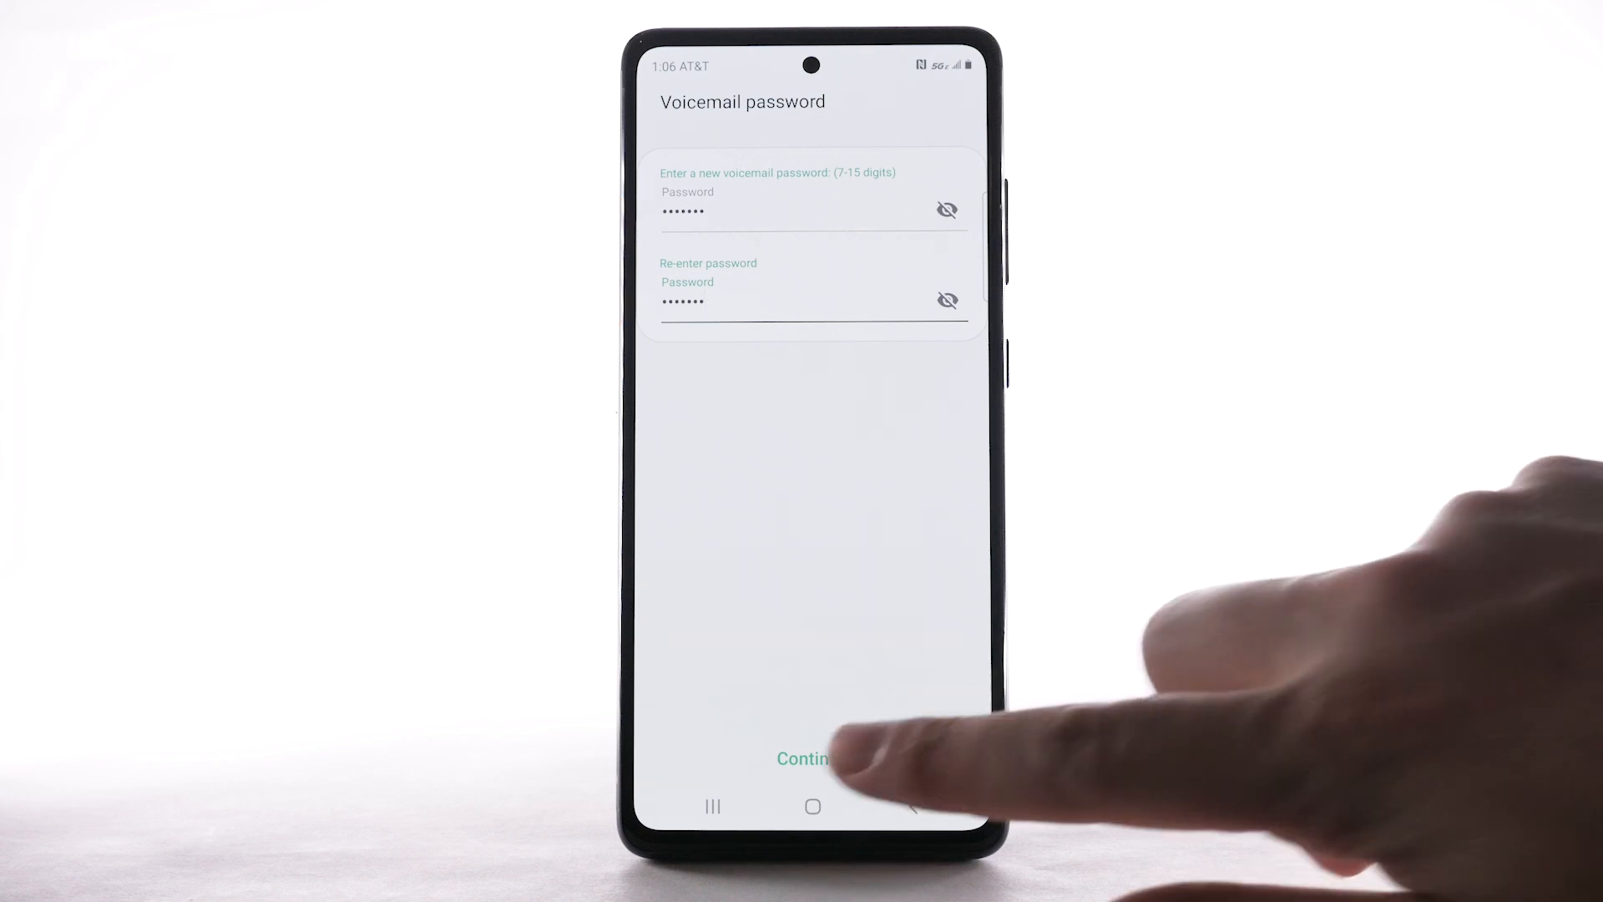
left_click(805, 759)
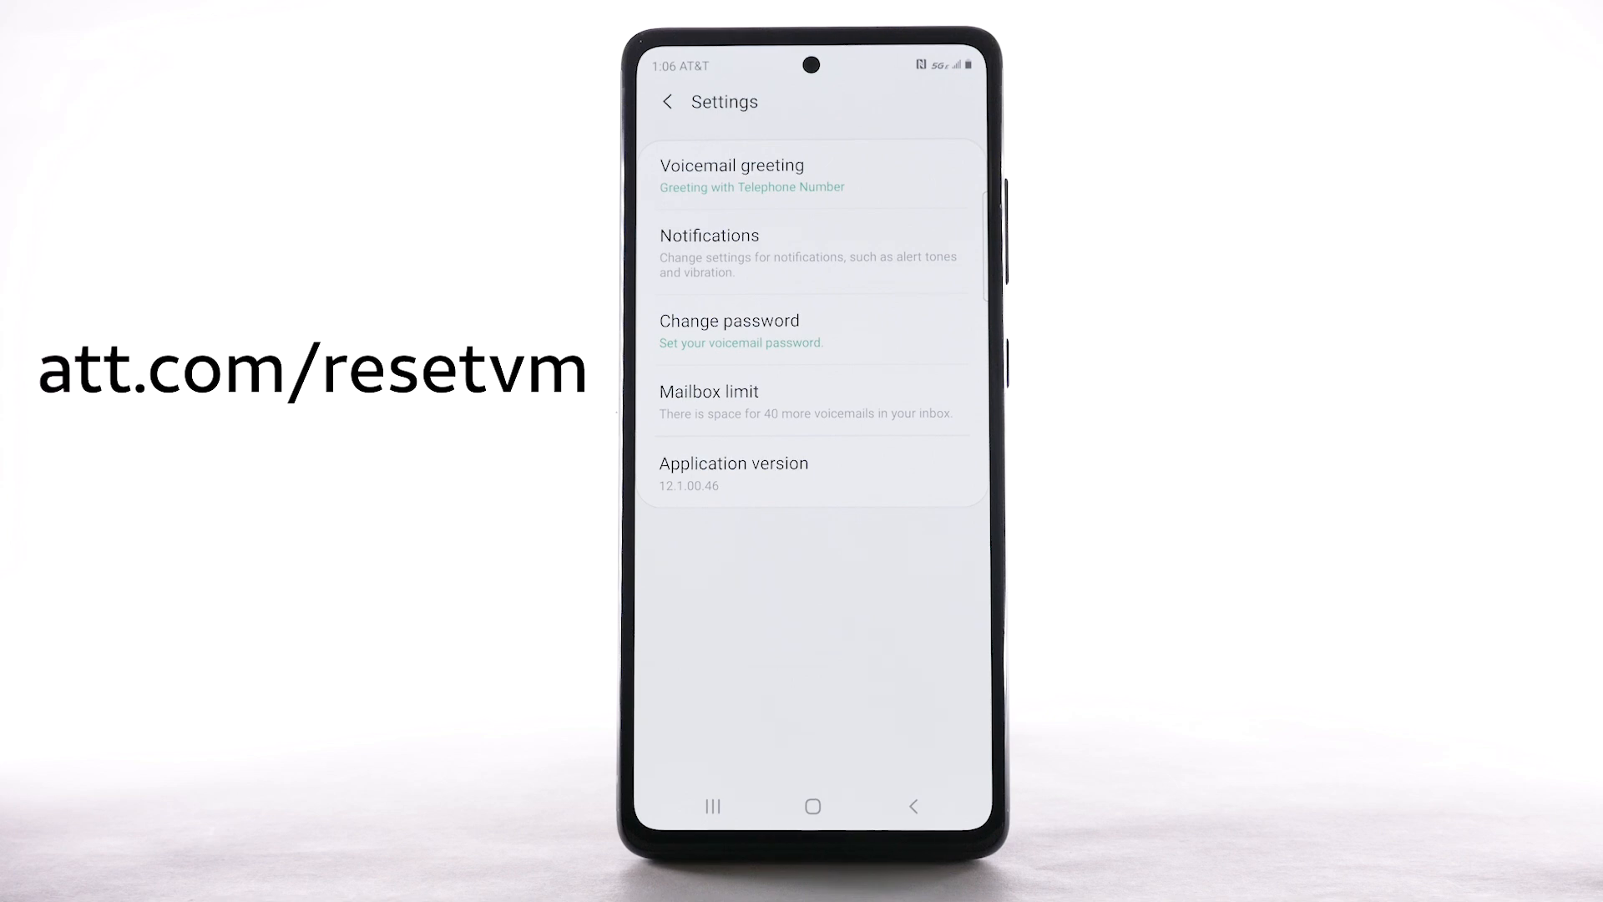
left_click(666, 101)
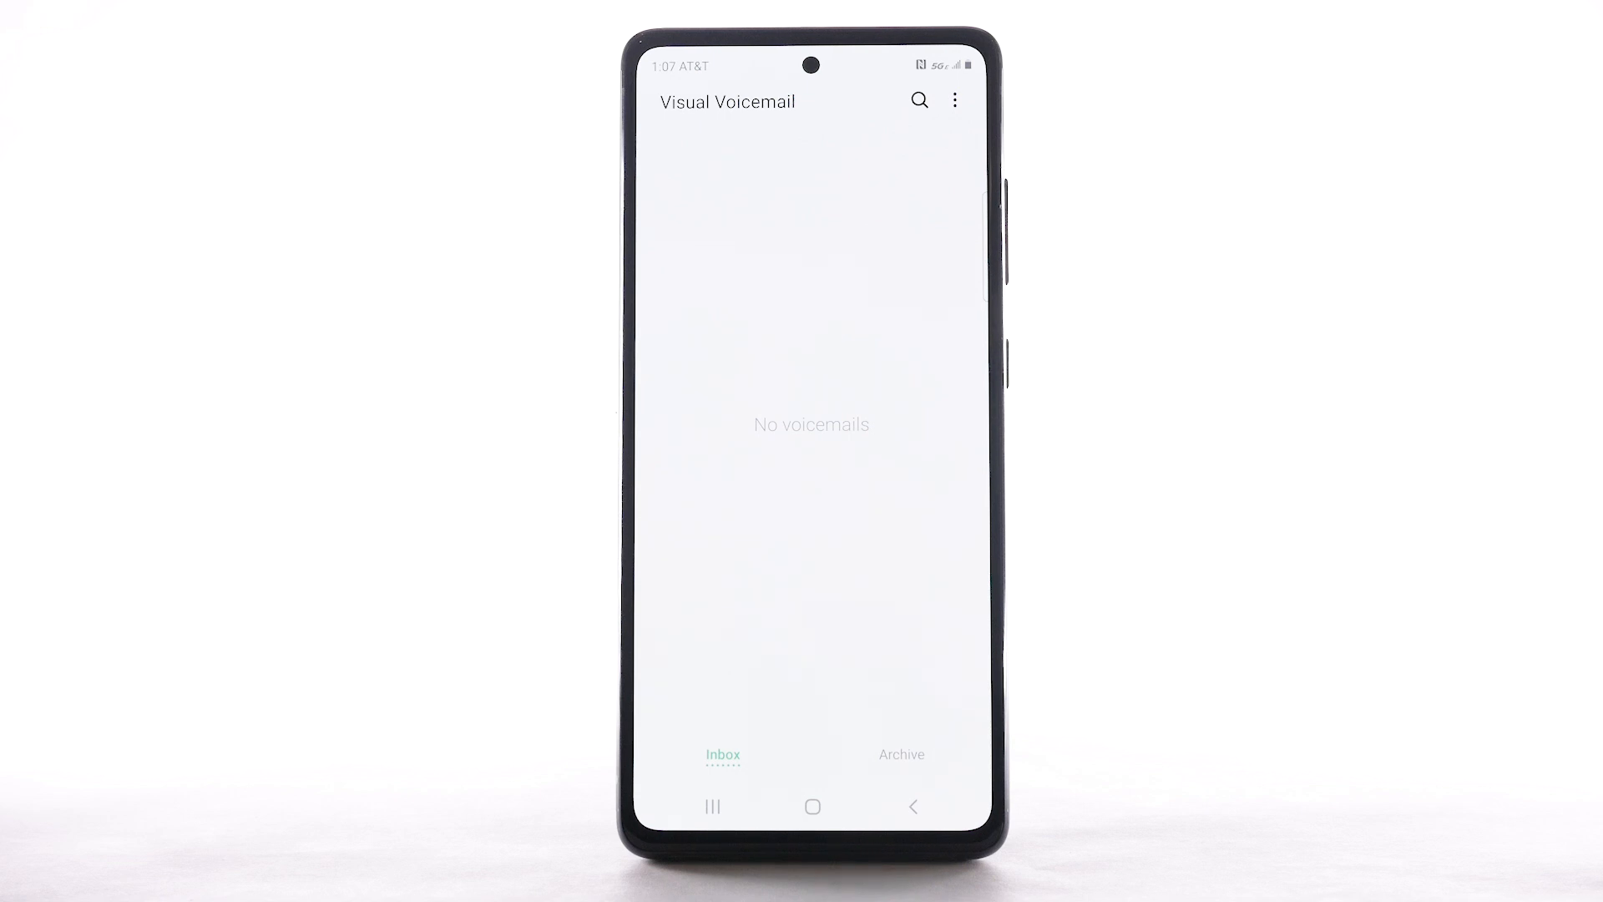
left_click(956, 101)
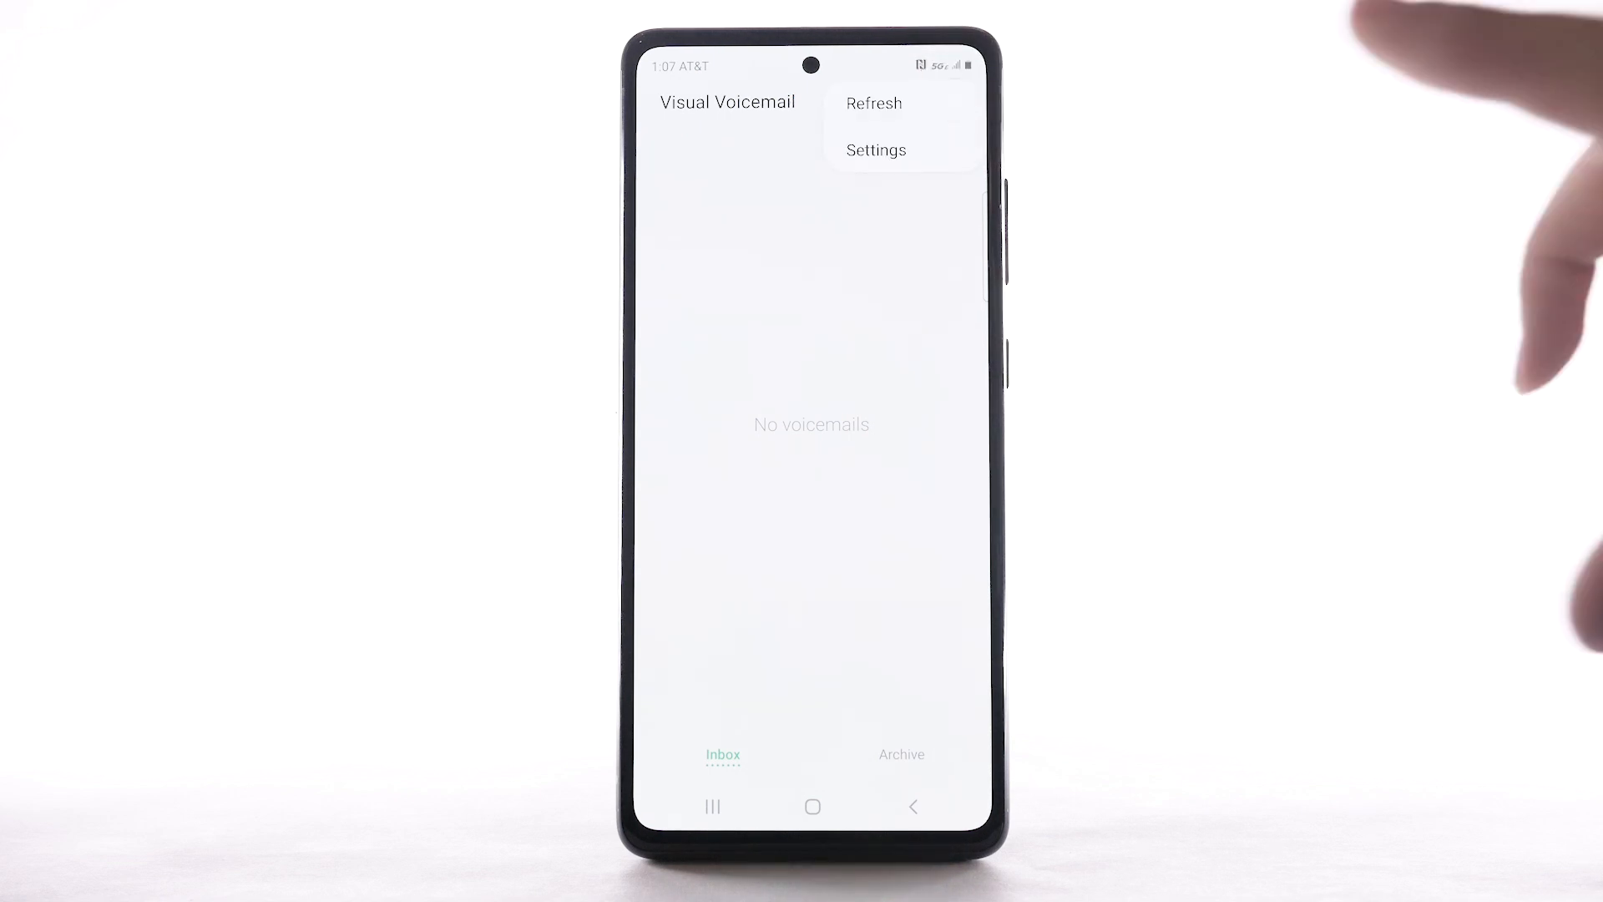
left_click(874, 150)
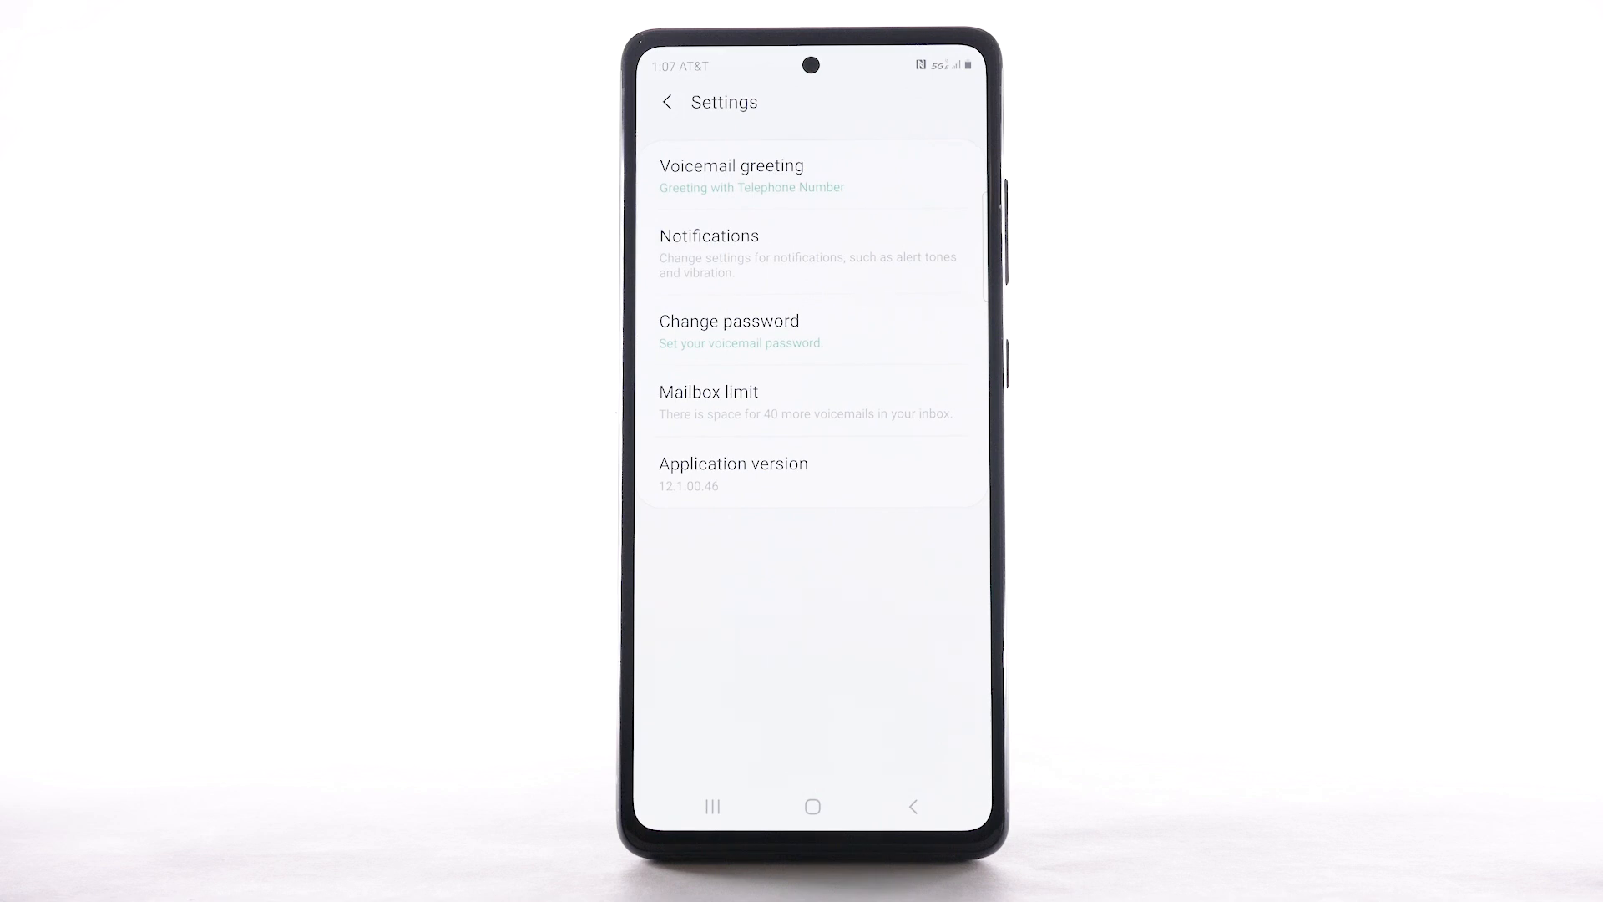